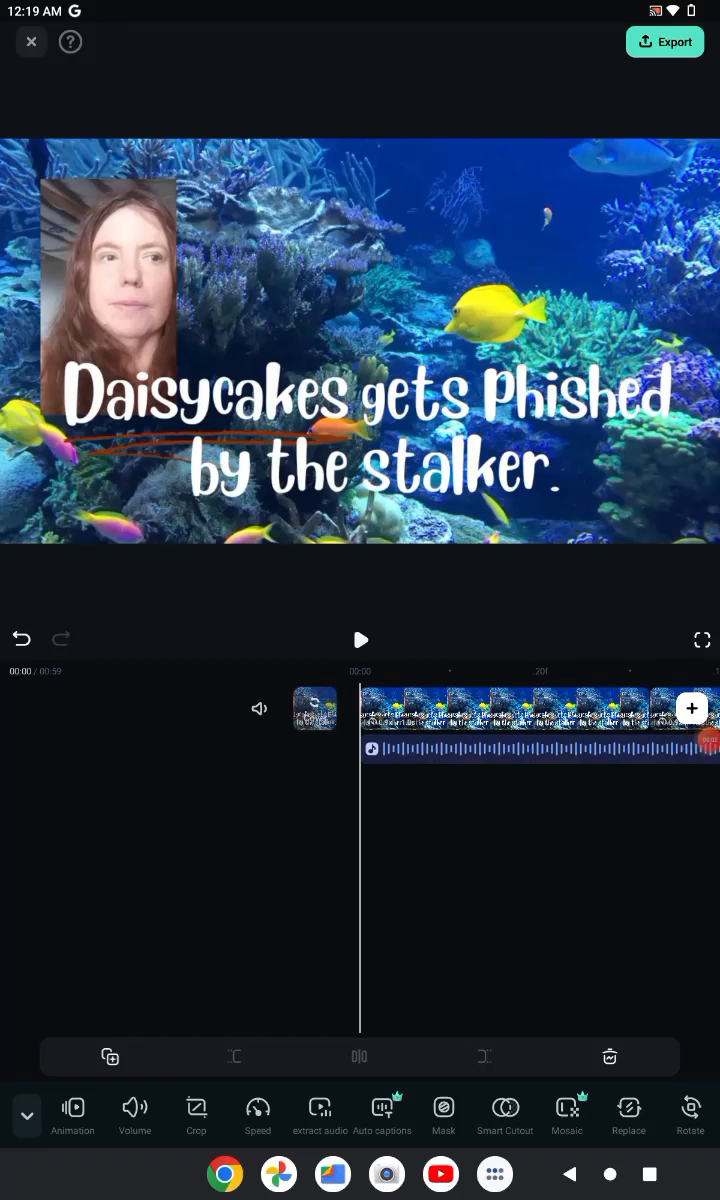
# Preview the project briefly, then select the 'Daisycakes gets Phished by the stalker' title clip.
pyautogui.click(360, 640)
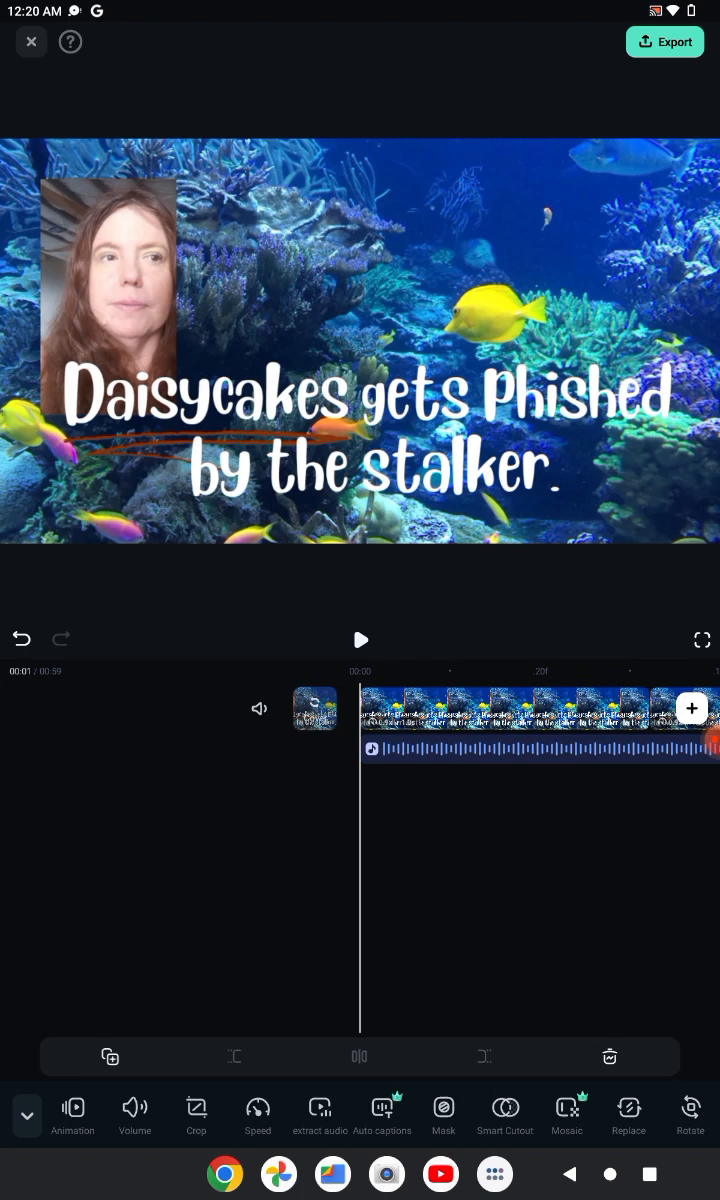
pyautogui.click(360, 640)
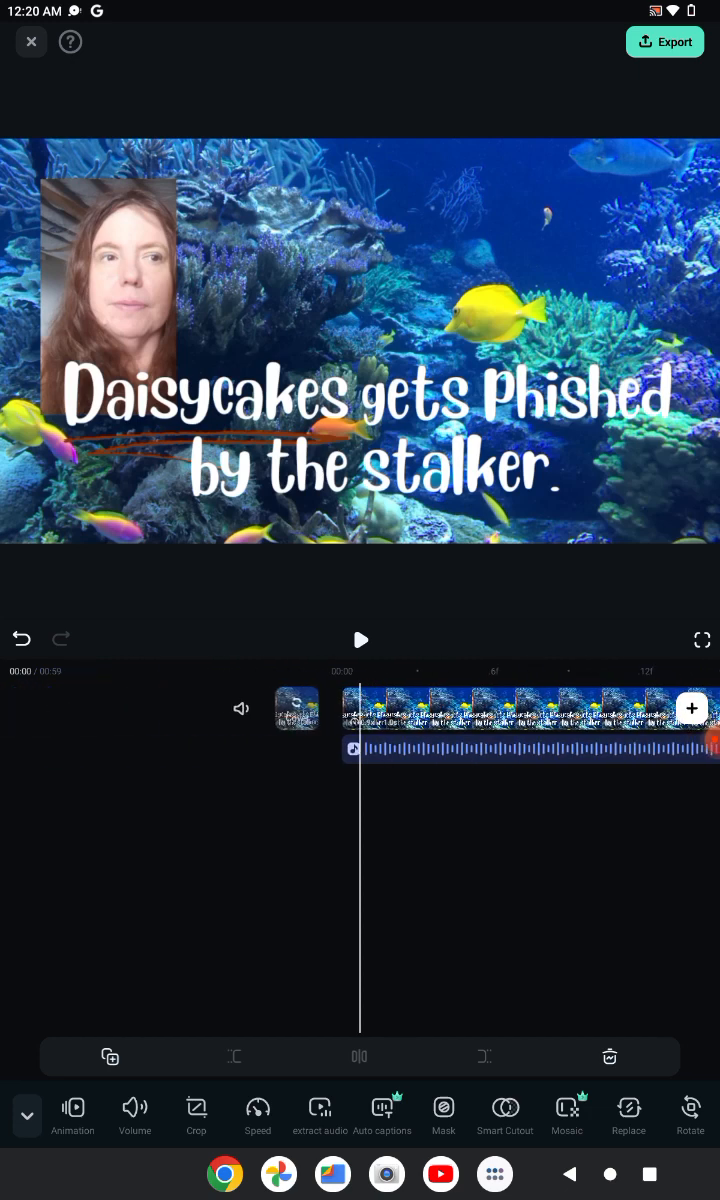
pyautogui.click(360, 640)
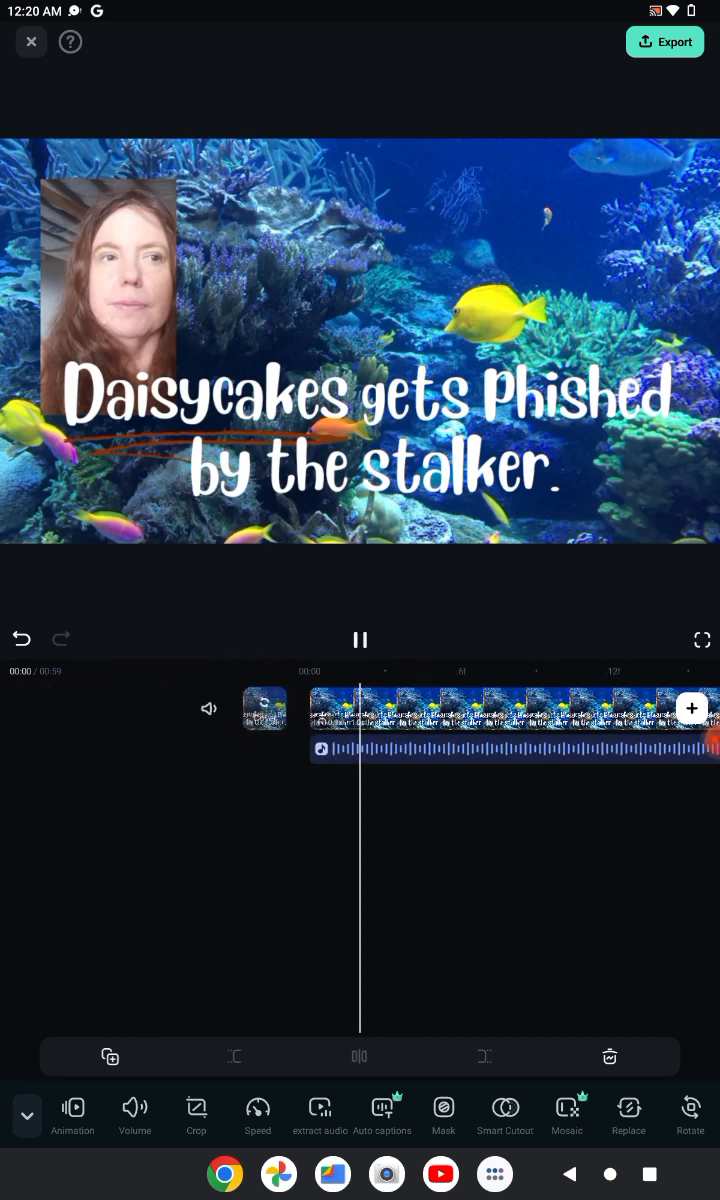
pyautogui.click(360, 640)
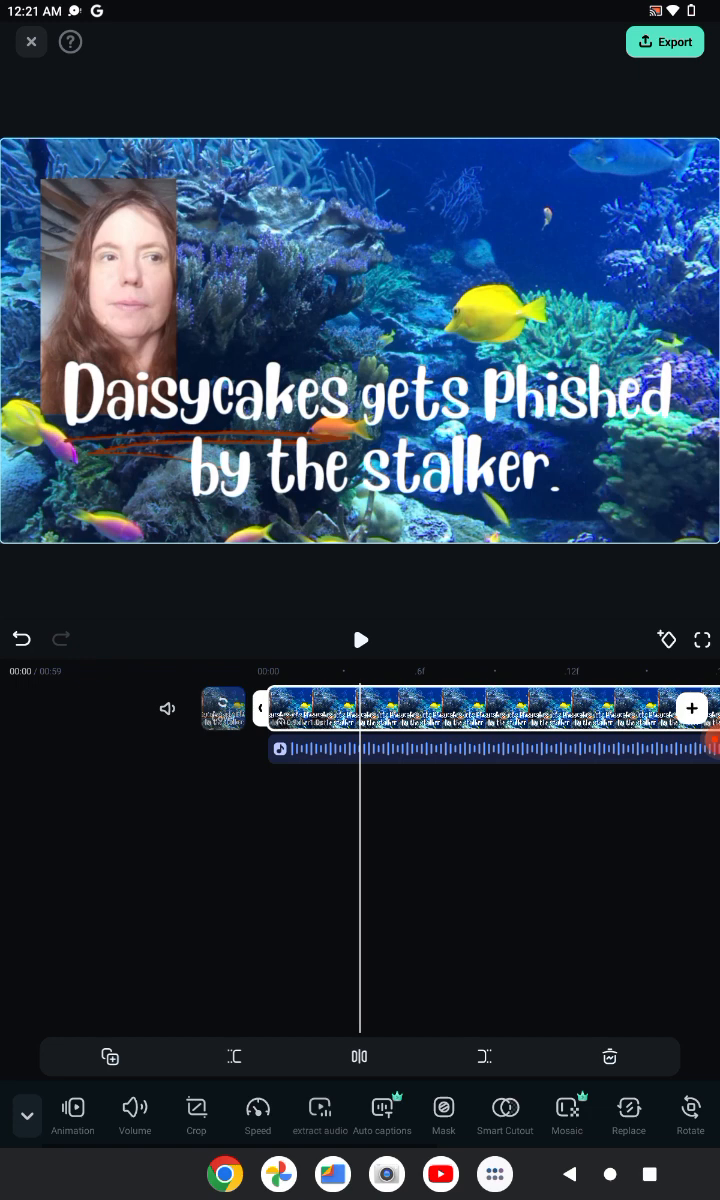
# Adjust the title clip's volume through 101, 97 and 99 to land on 100, and confirm.
pyautogui.click(134, 1116)
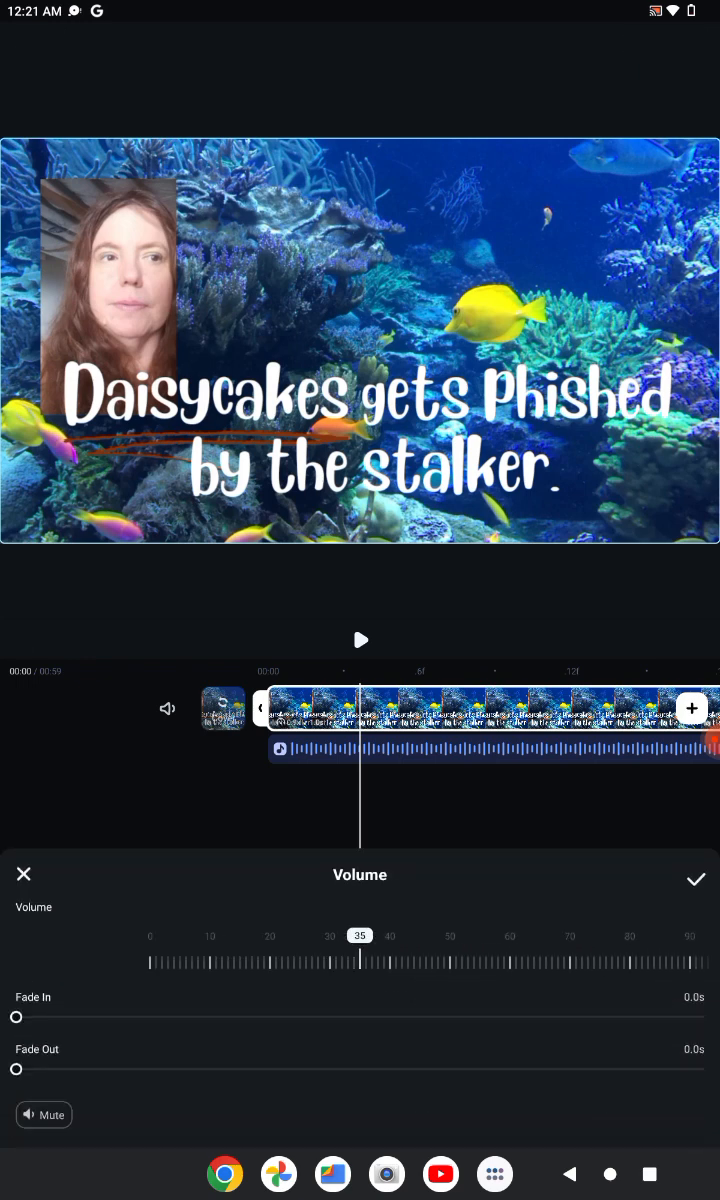
pyautogui.moveTo(360, 956); pyautogui.dragTo(450, 956)
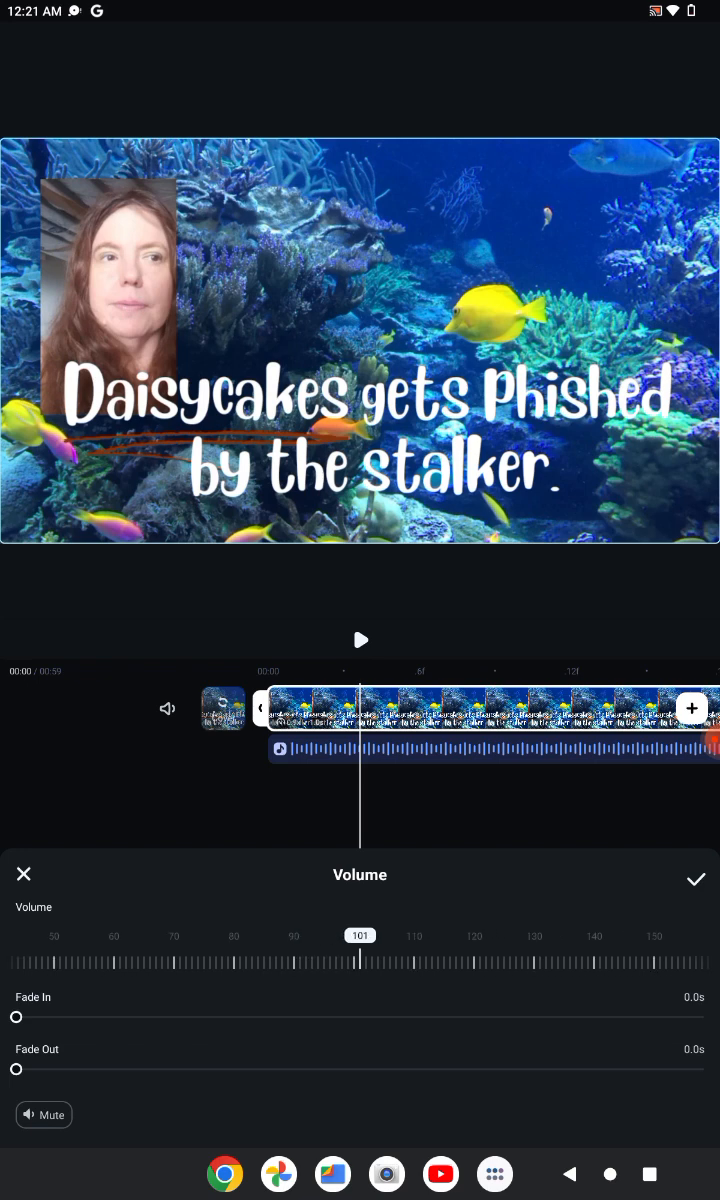
pyautogui.moveTo(360, 936); pyautogui.dragTo(340, 936)
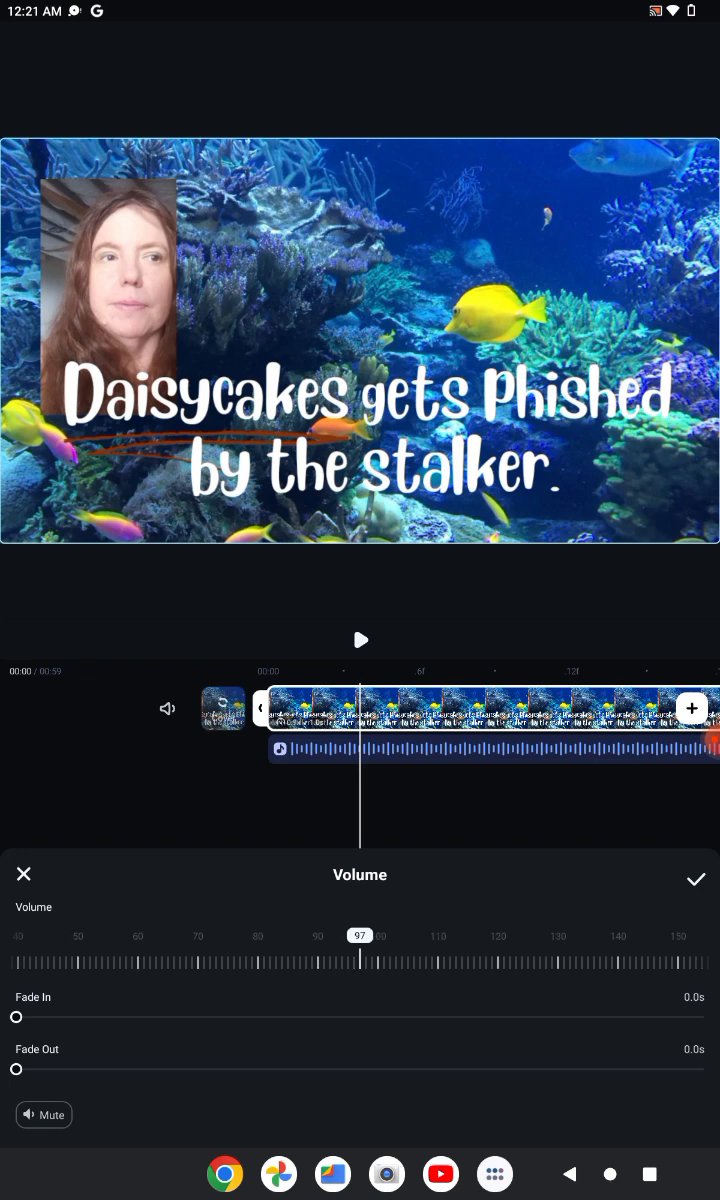
pyautogui.moveTo(360, 964); pyautogui.dragTo(370, 964)
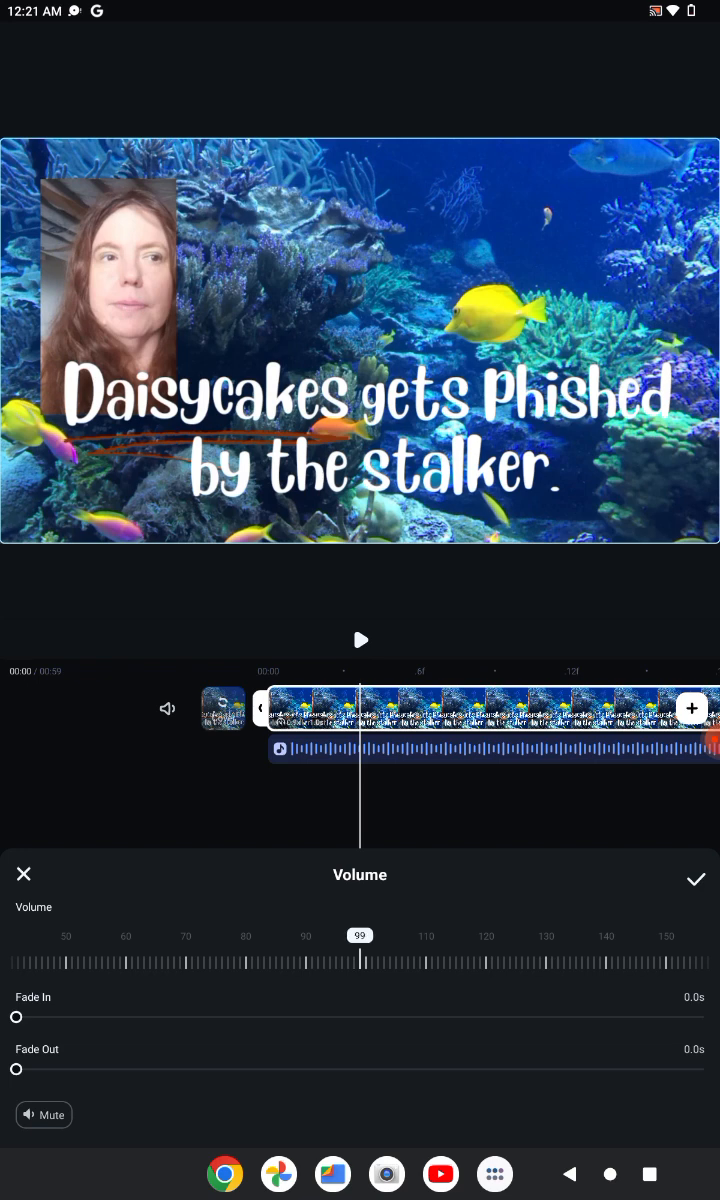
pyautogui.moveTo(360, 960); pyautogui.dragTo(362, 960)
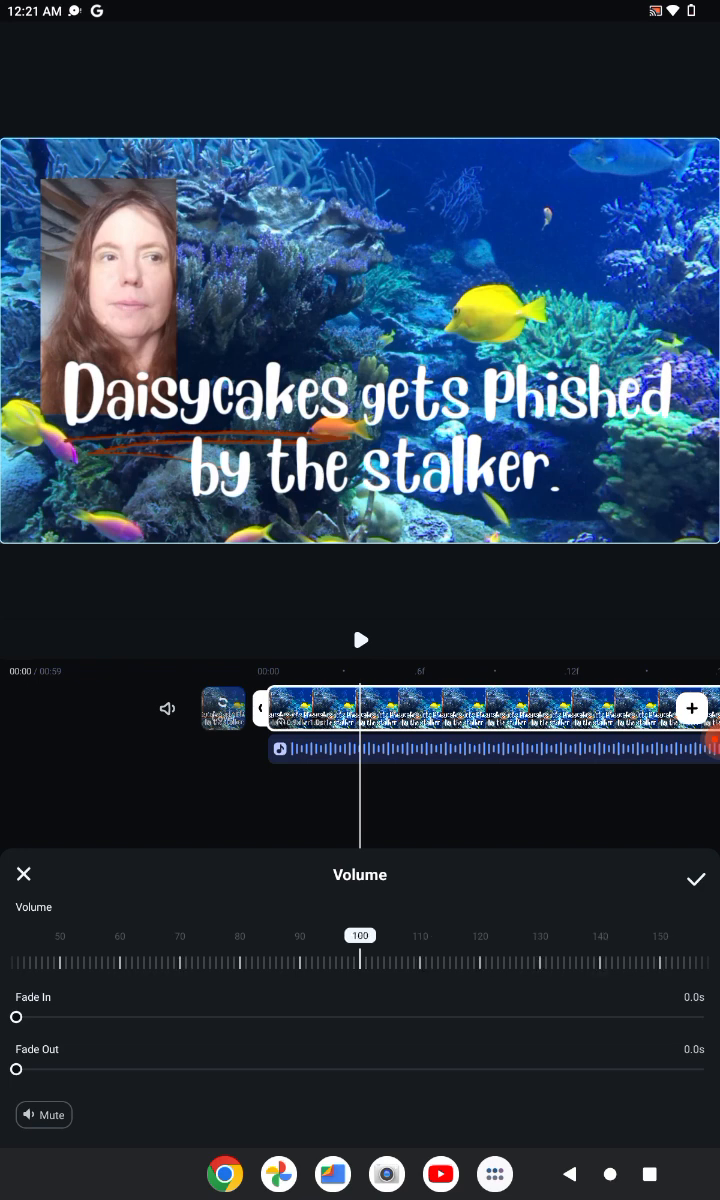
pyautogui.click(696, 876)
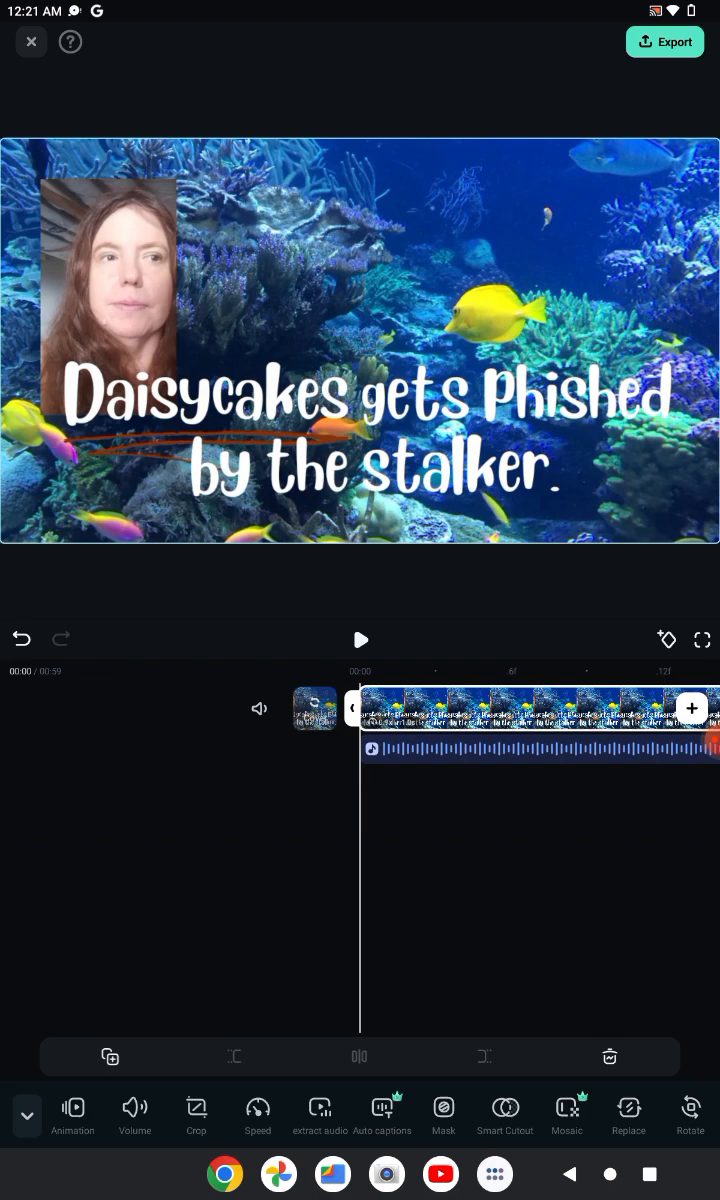
pyautogui.click(360, 640)
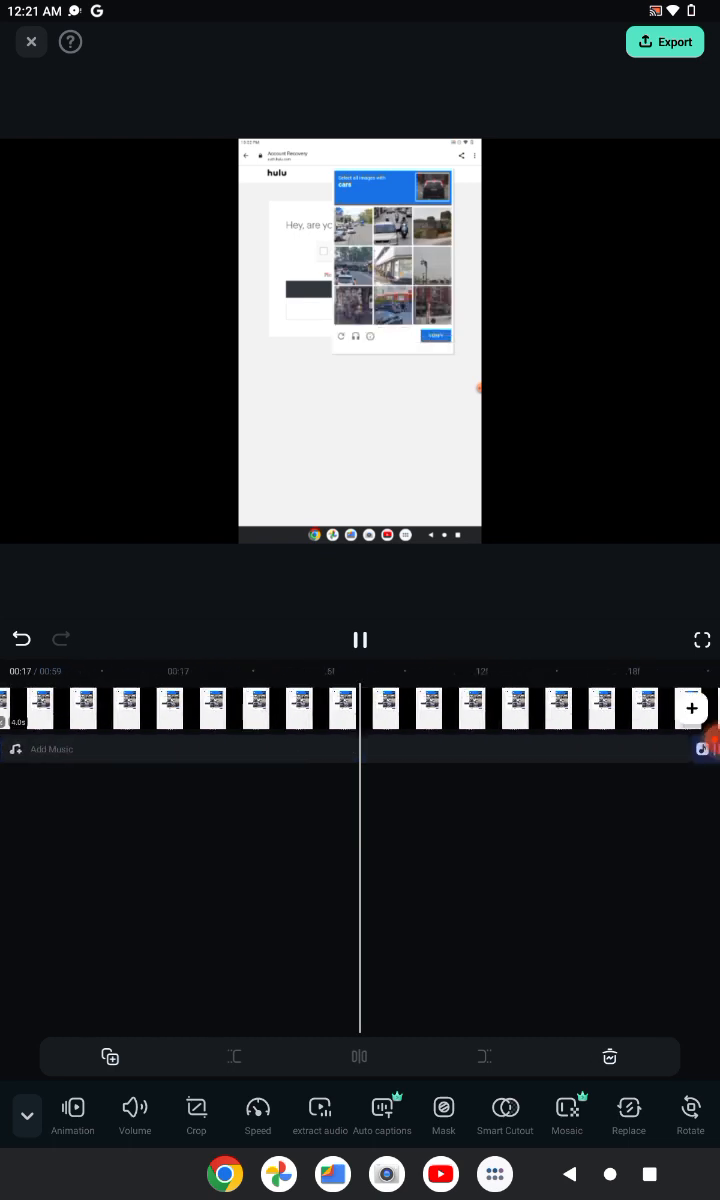
pyautogui.click(52, 748)
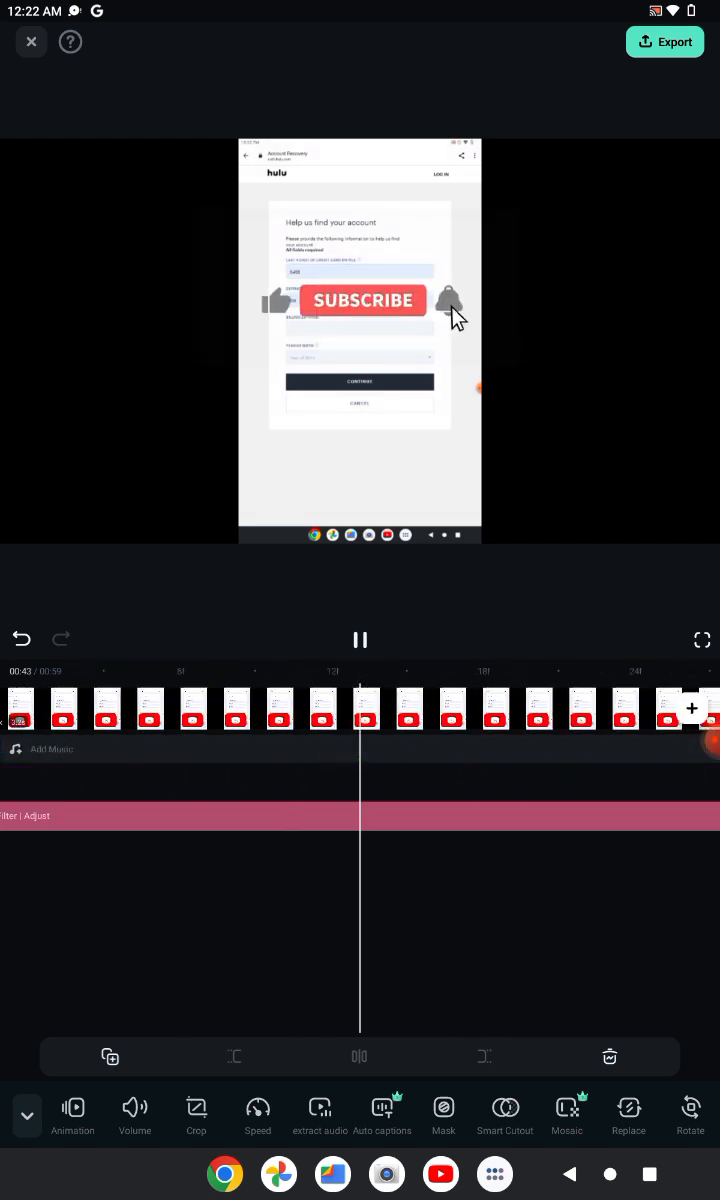
pyautogui.click(360, 640)
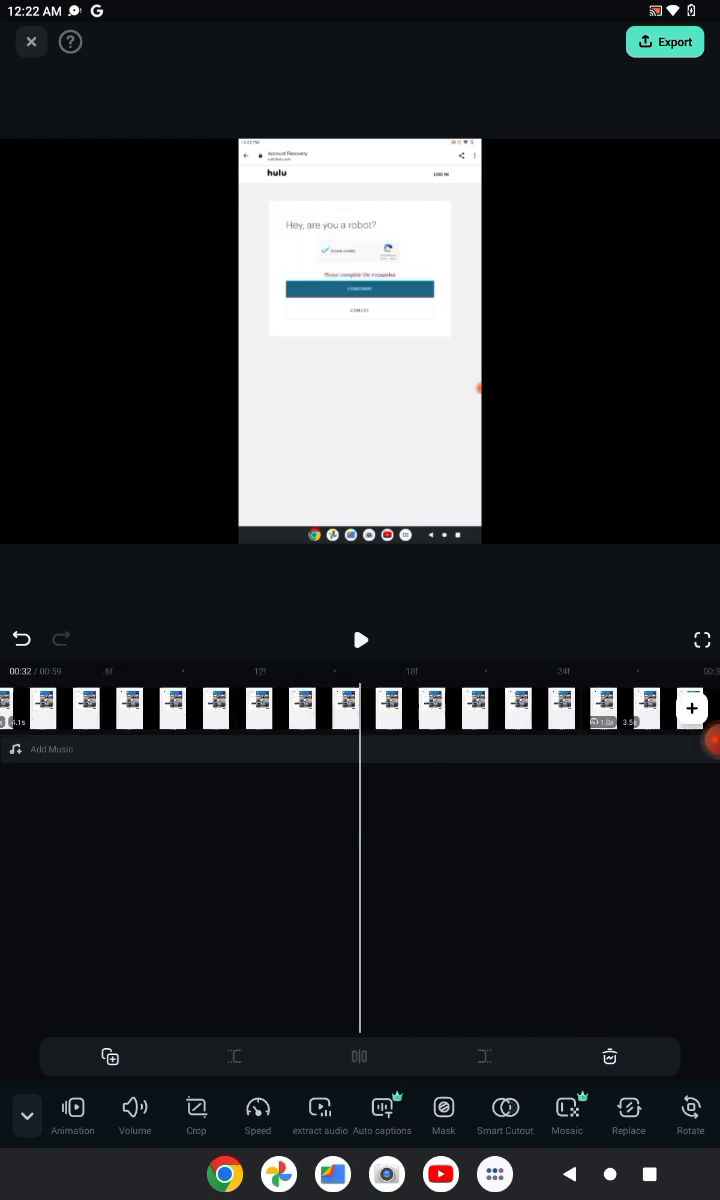
pyautogui.click(360, 640)
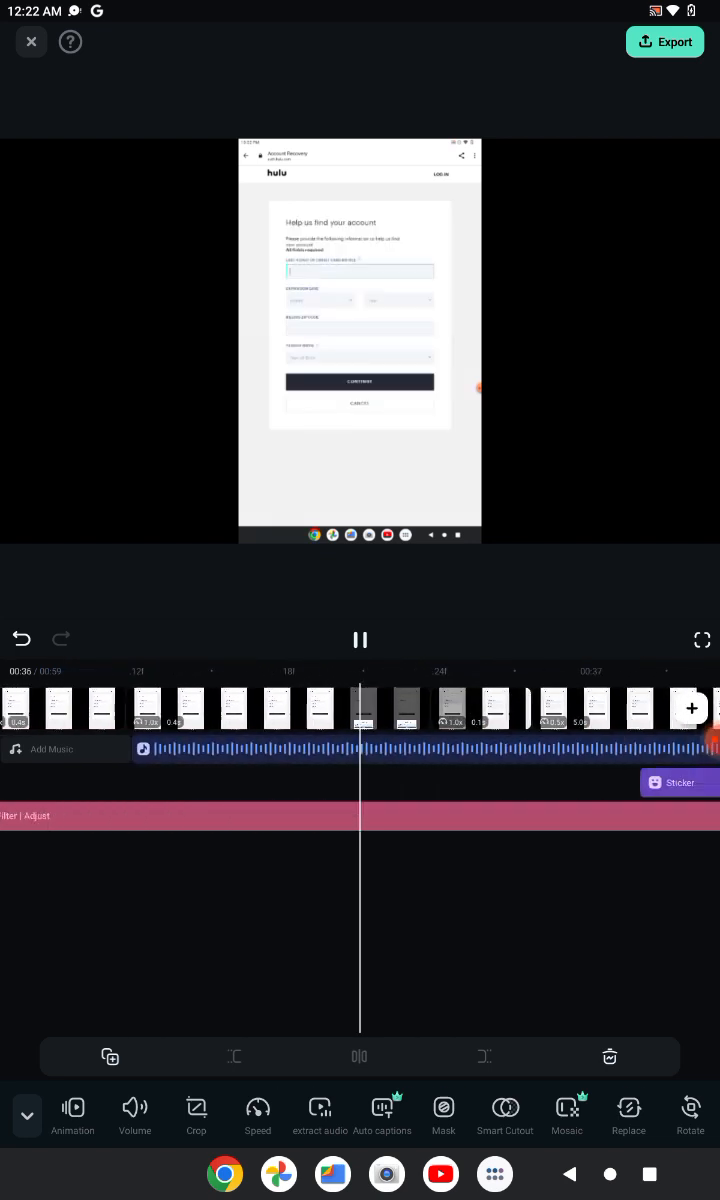
pyautogui.click(360, 640)
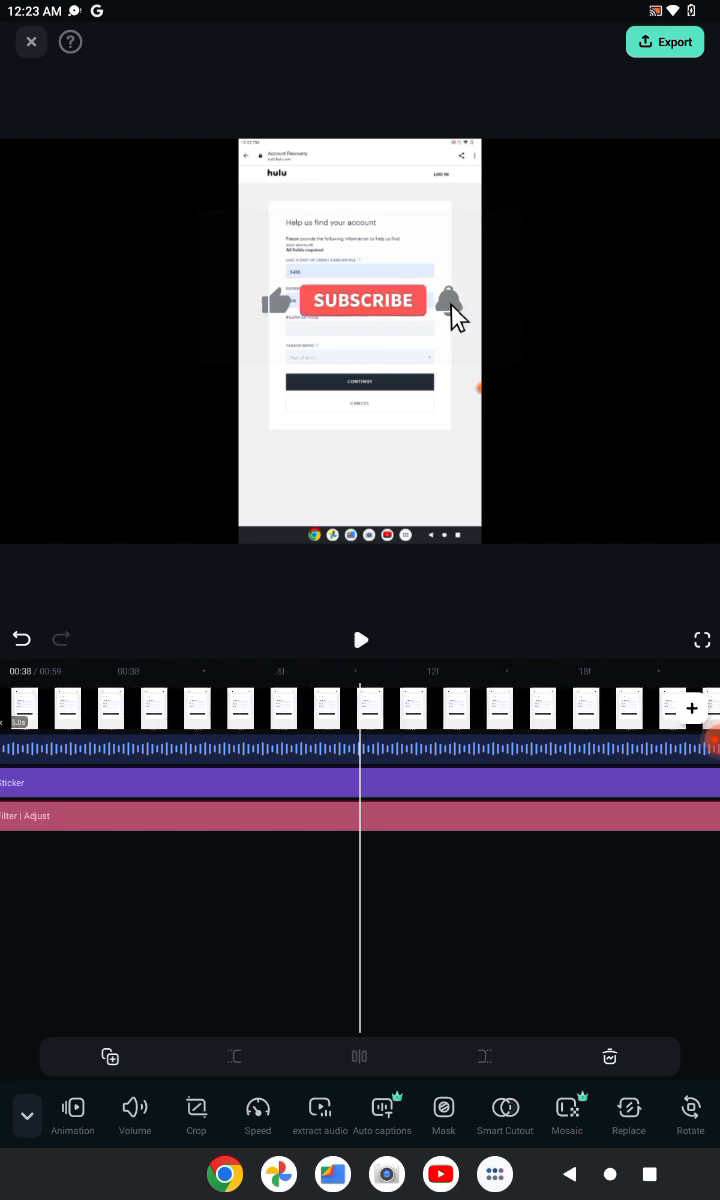
pyautogui.click(360, 640)
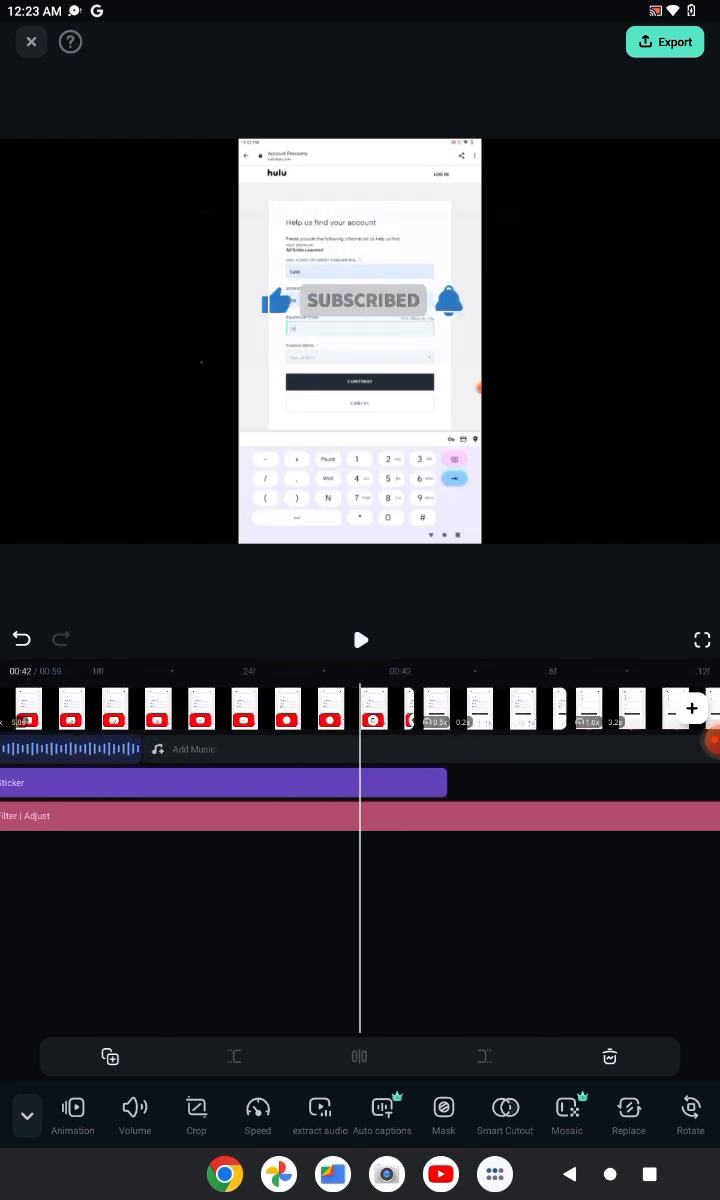
pyautogui.click(360, 640)
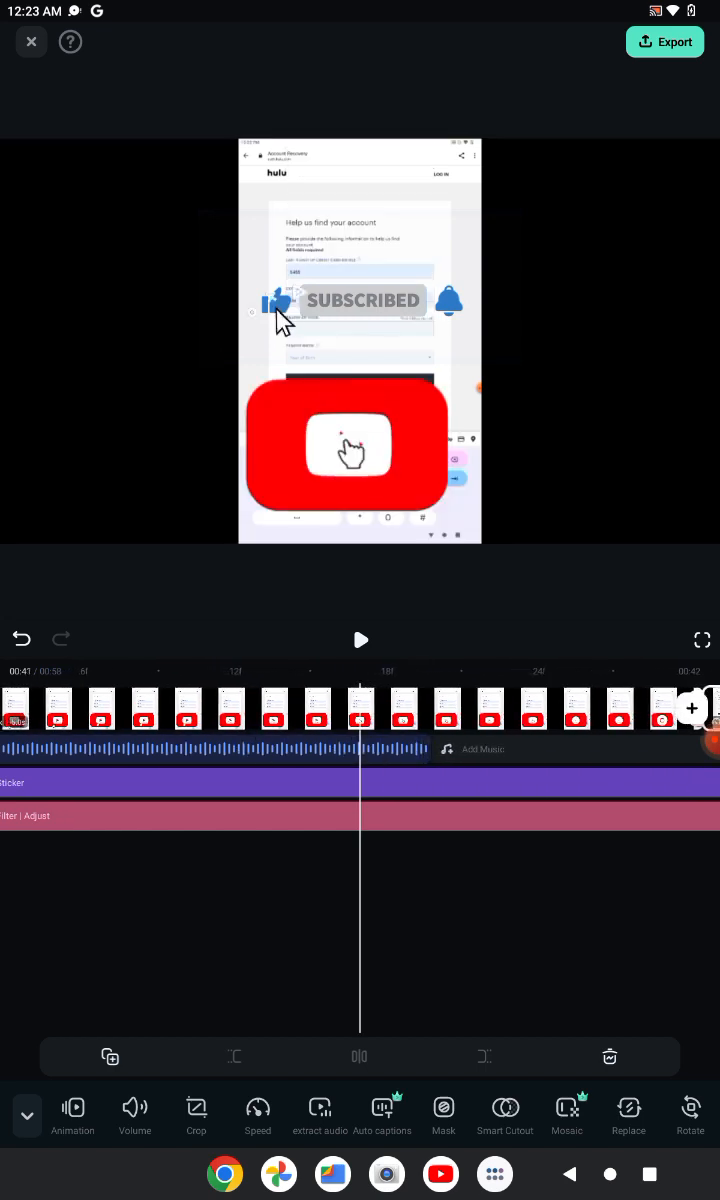
pyautogui.click(360, 640)
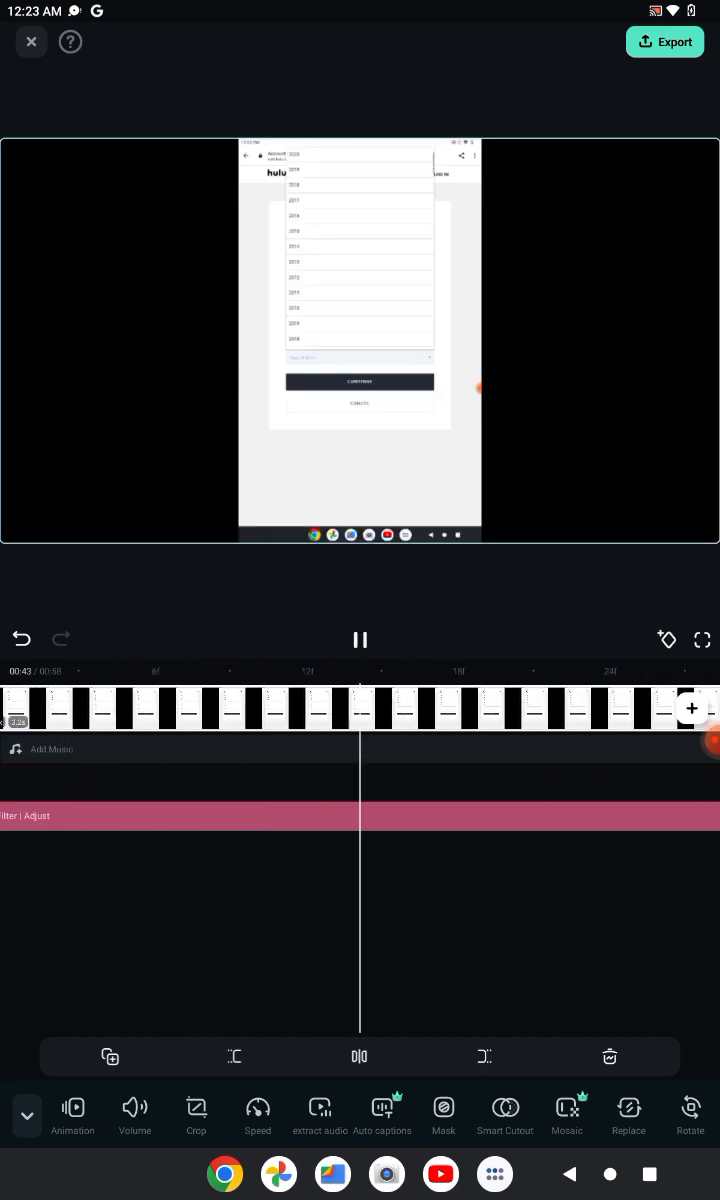
# Pause the preview near the 45-second mark and select the aquarium clip after the Hulu recording.
pyautogui.click(360, 640)
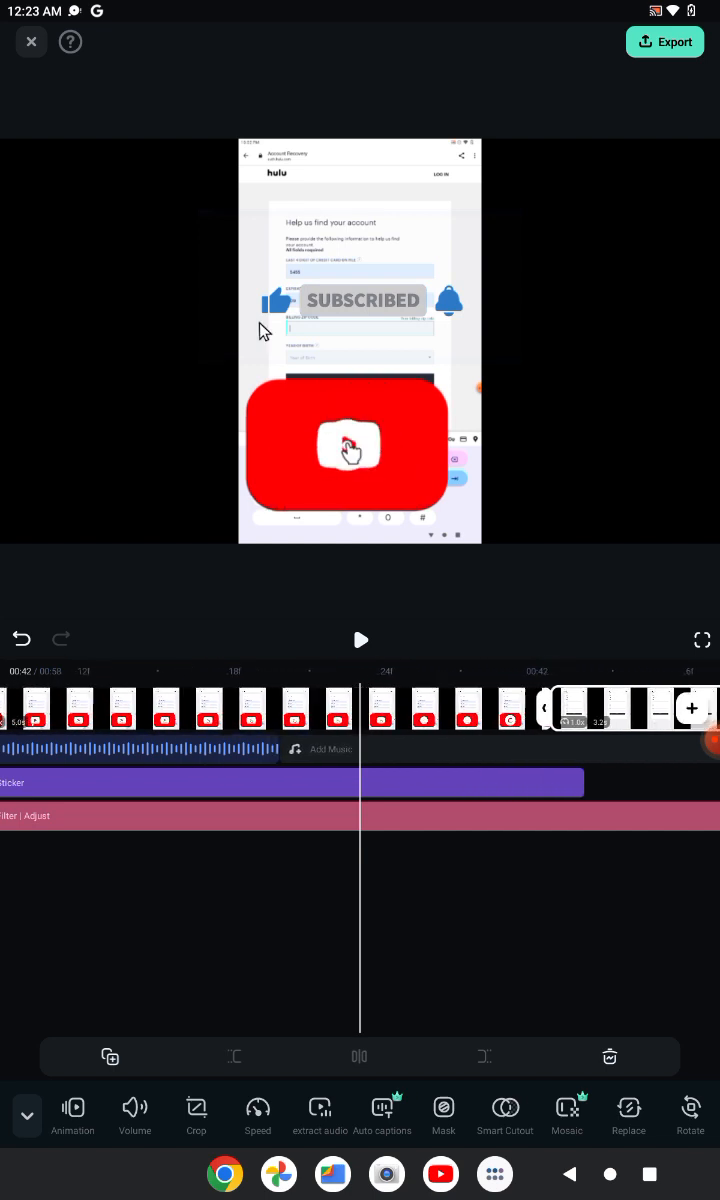
pyautogui.click(360, 640)
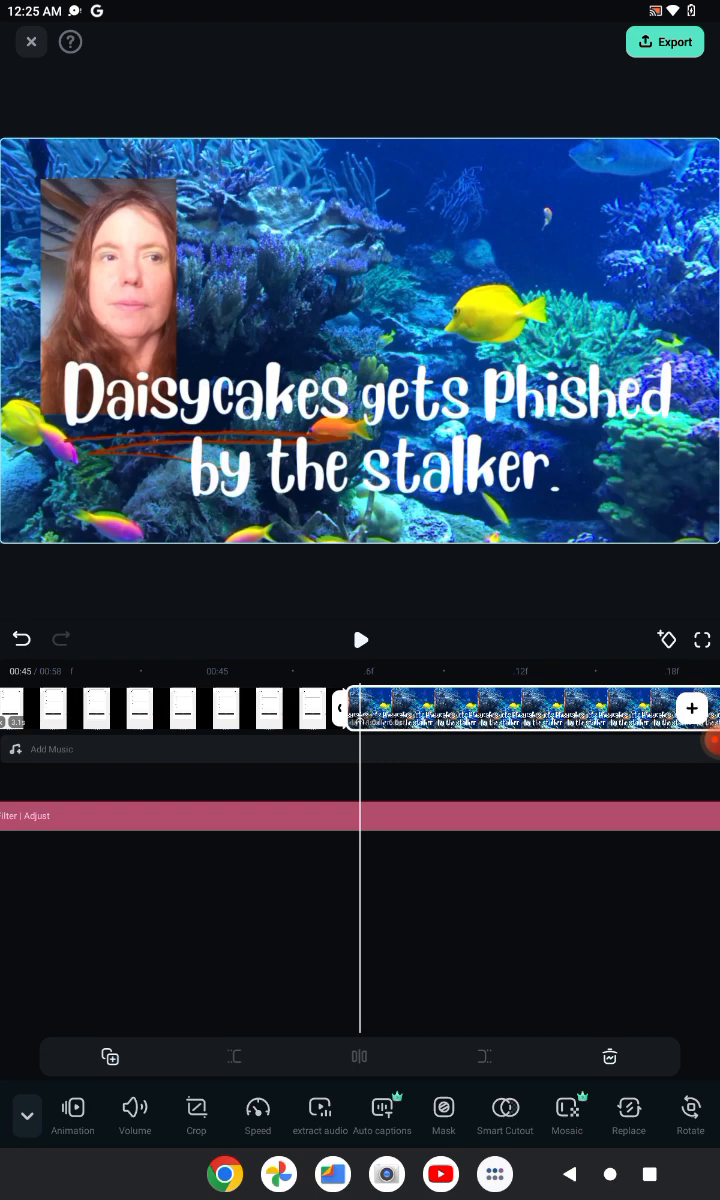
pyautogui.click(360, 640)
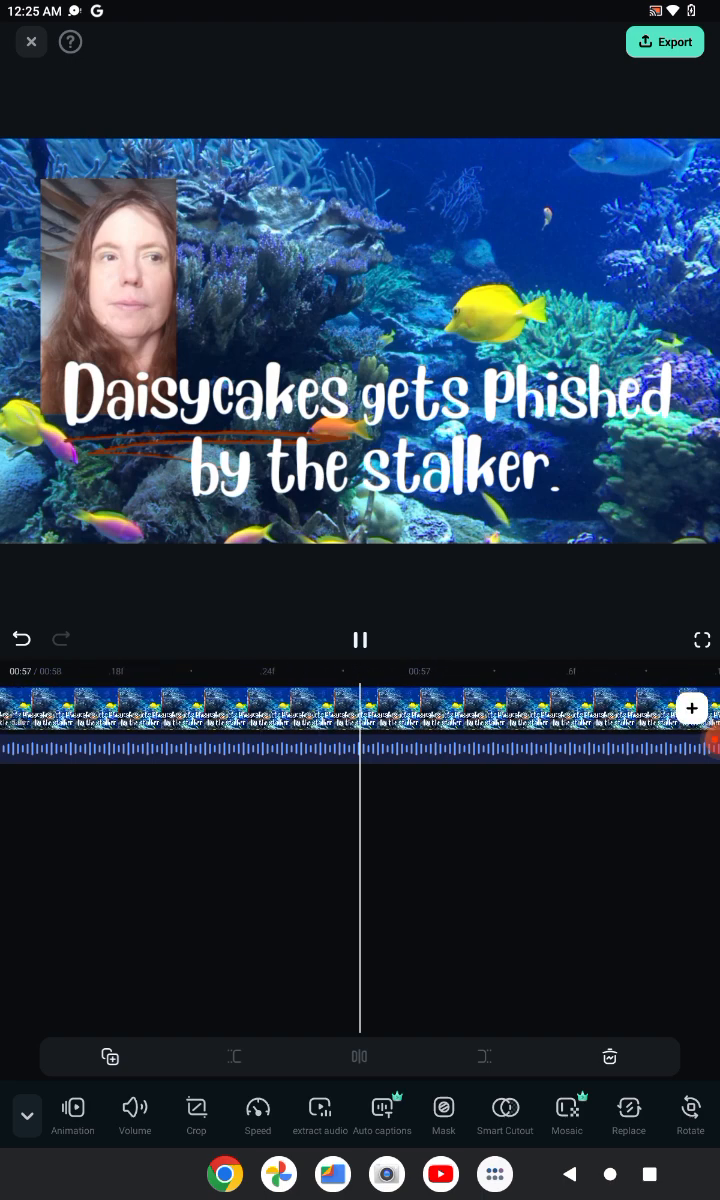
pyautogui.click(360, 640)
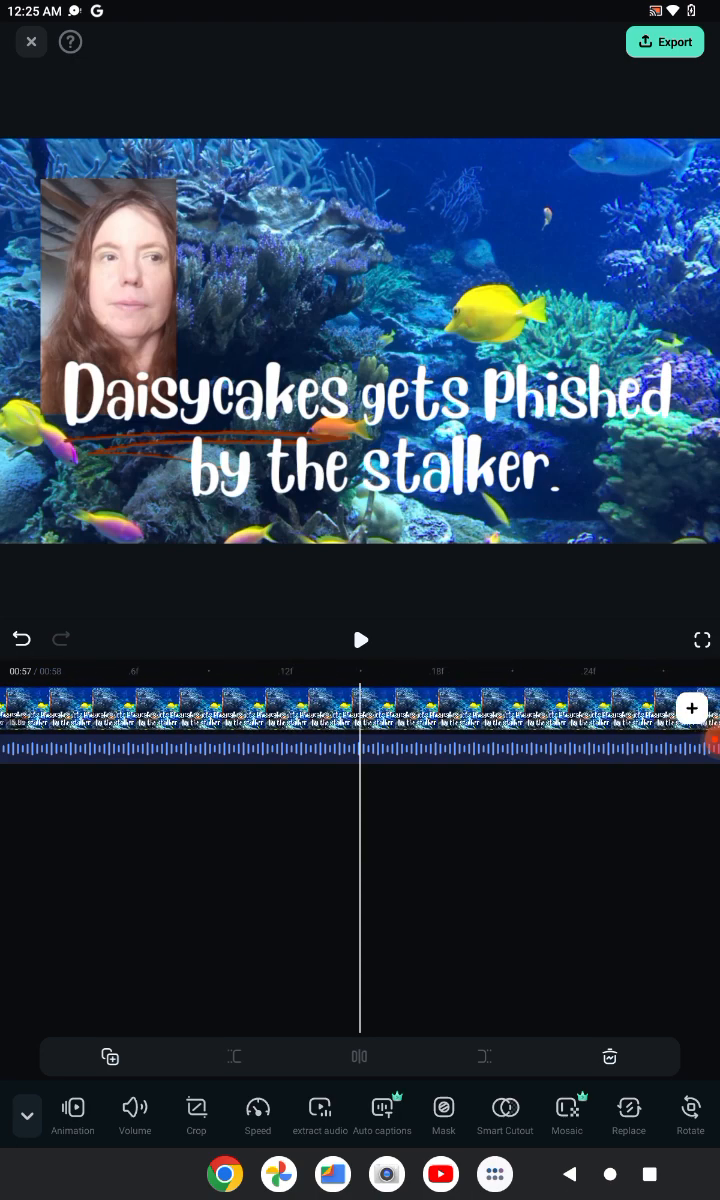